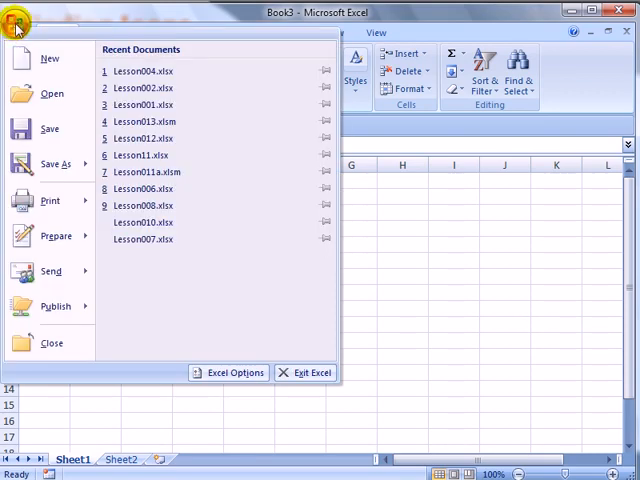
# Dismiss the Office menu and tour the ribbon tabs, ending on Insert
pyautogui.click(103, 32)
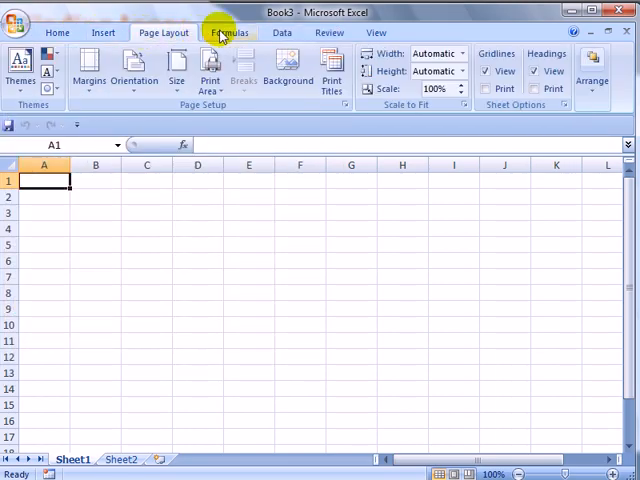
pyautogui.click(281, 32)
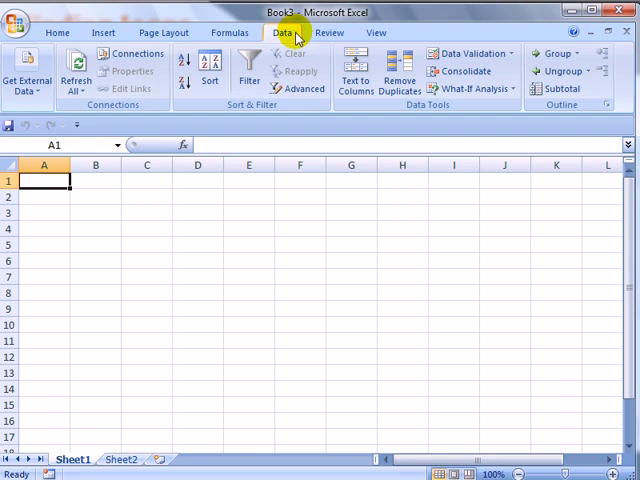
pyautogui.moveTo(57, 32)
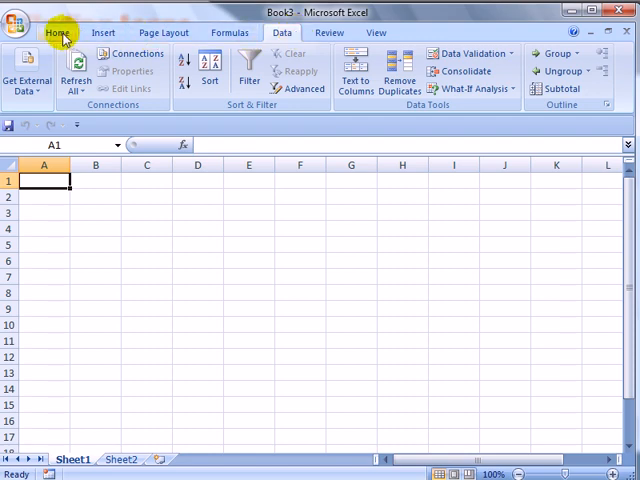
pyautogui.click(57, 32)
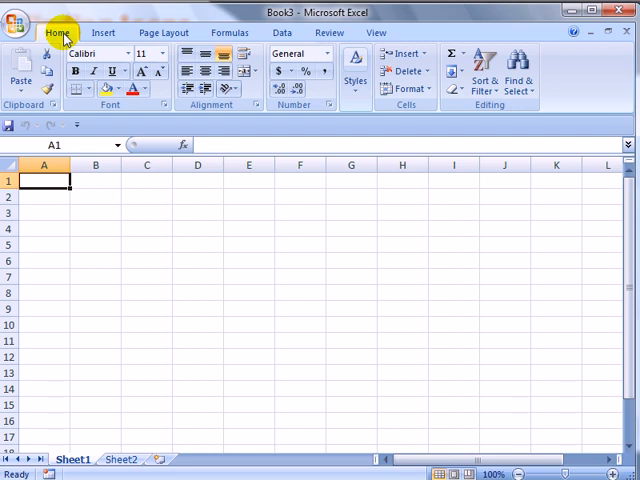
pyautogui.moveTo(103, 33)
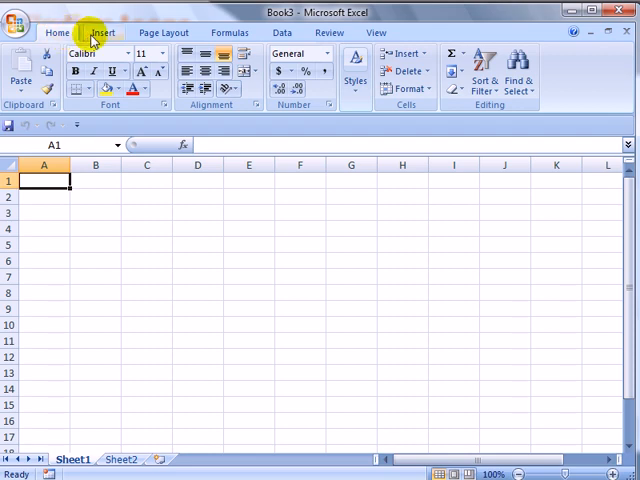
pyautogui.click(103, 32)
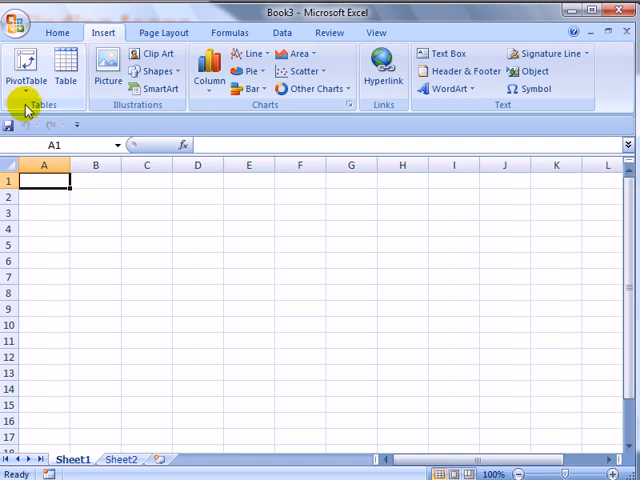
pyautogui.click(56, 32)
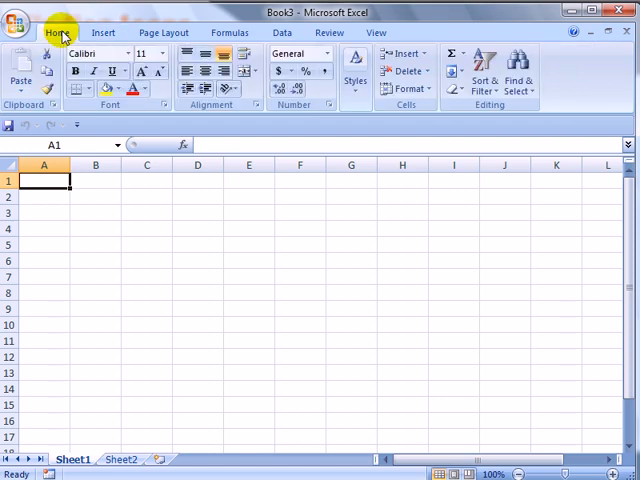
pyautogui.moveTo(103, 32)
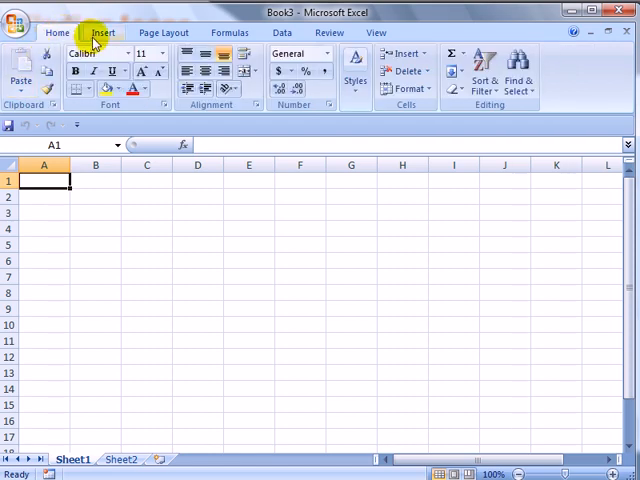
pyautogui.click(103, 32)
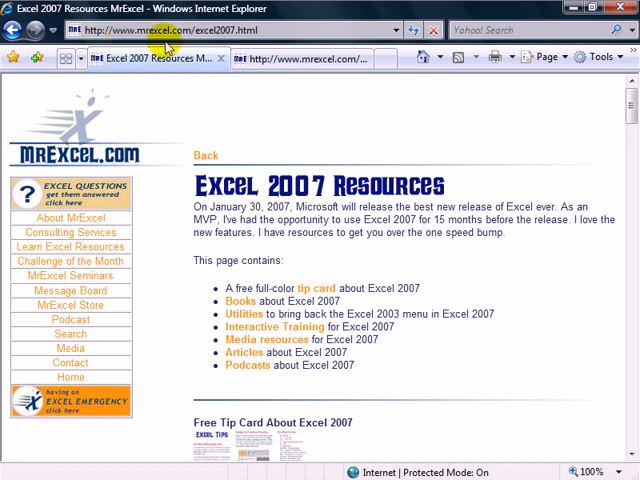
pyautogui.moveTo(175, 127)
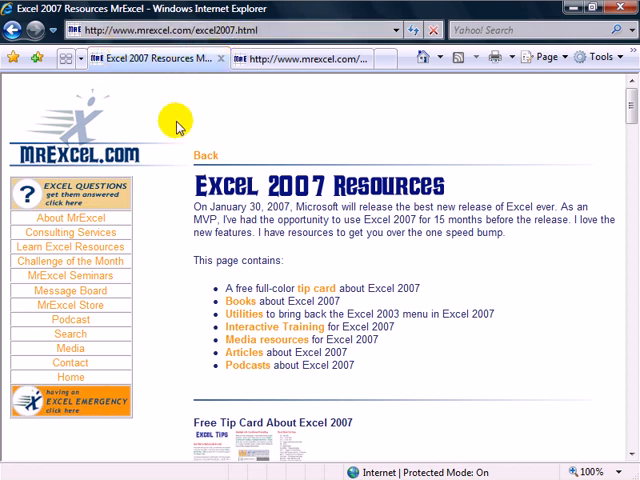
pyautogui.moveTo(383, 350)
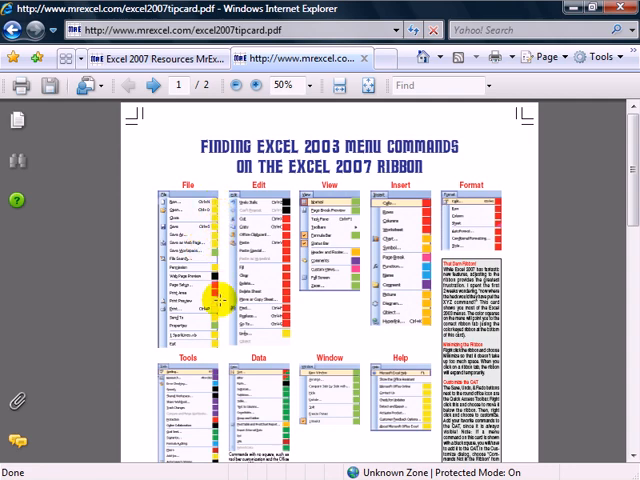
# Scroll through excel2007tipcard.pdf to review its toolbar and color-coded ribbon legend
pyautogui.scroll(-3)
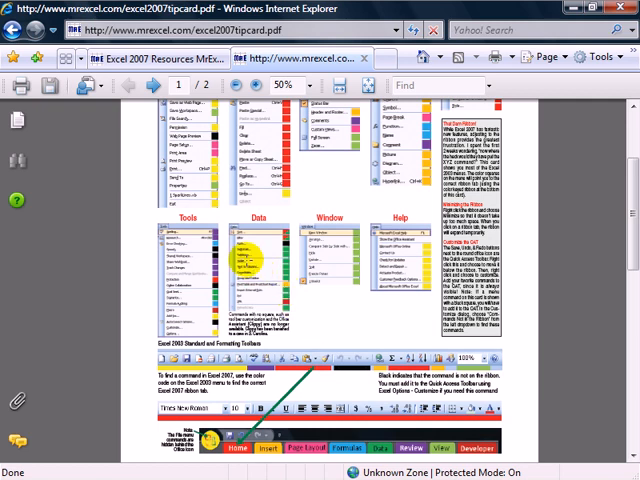
pyautogui.moveTo(320, 313)
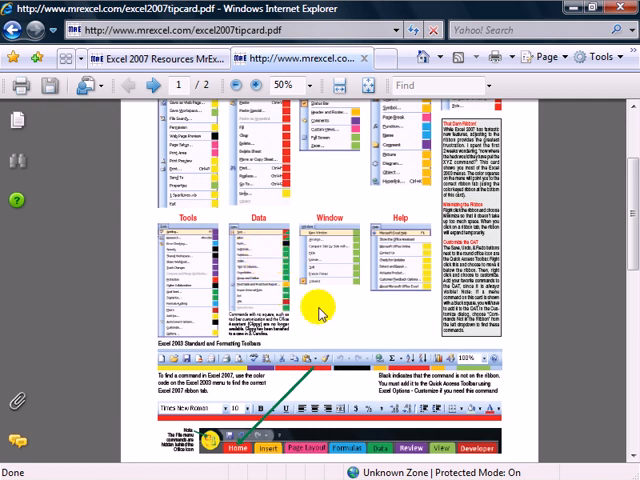
pyautogui.moveTo(241, 313)
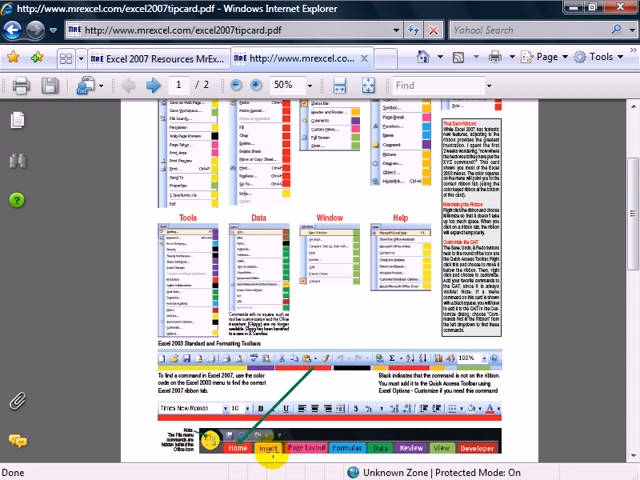
pyautogui.moveTo(580, 92)
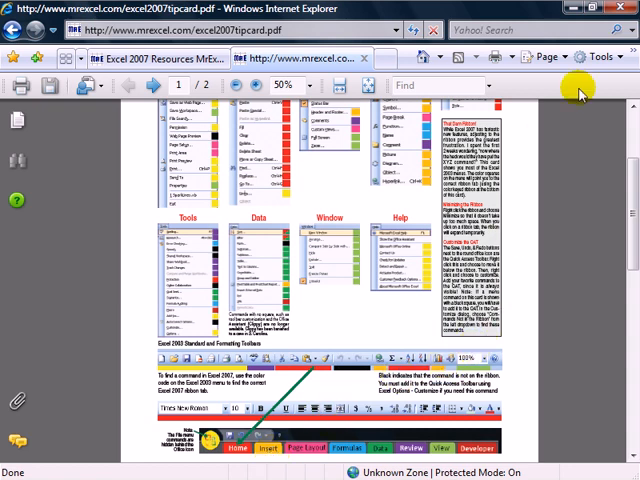
pyautogui.scroll(3)
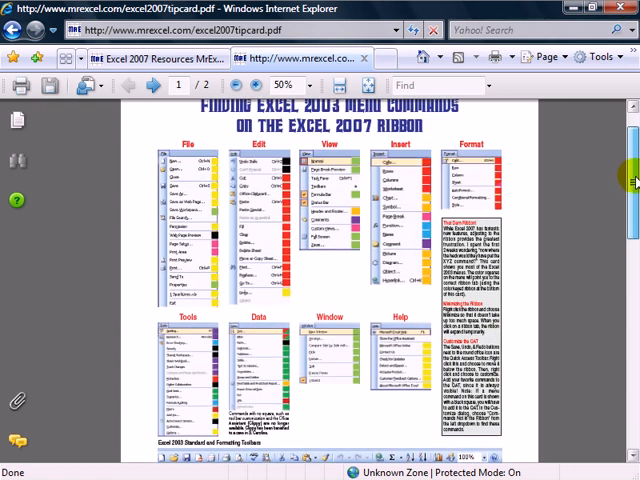
pyautogui.scroll(3)
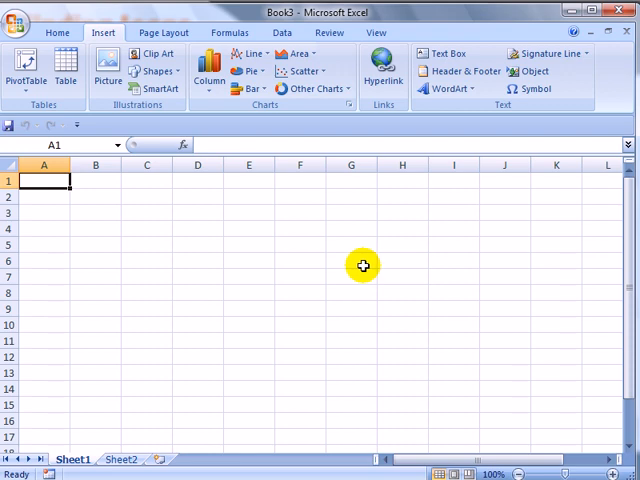
pyautogui.moveTo(182, 371)
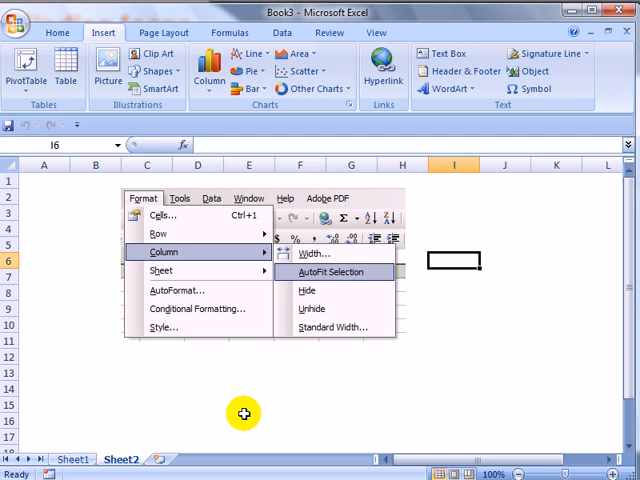
pyautogui.moveTo(115, 275)
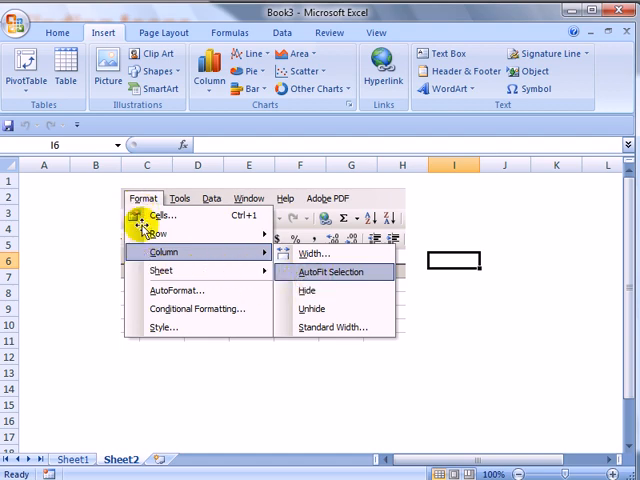
pyautogui.moveTo(146, 264)
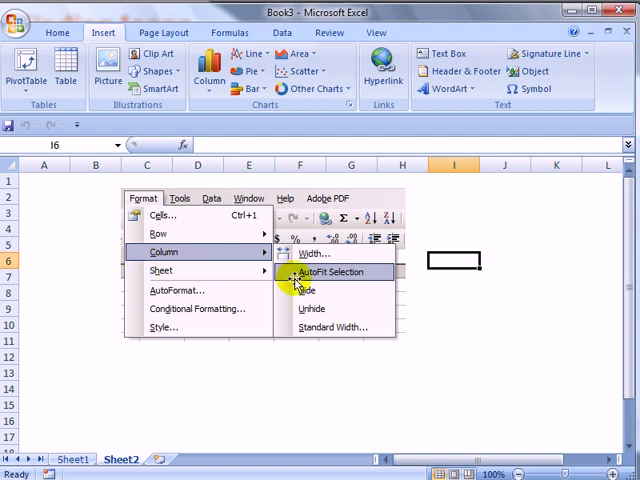
pyautogui.moveTo(243, 357)
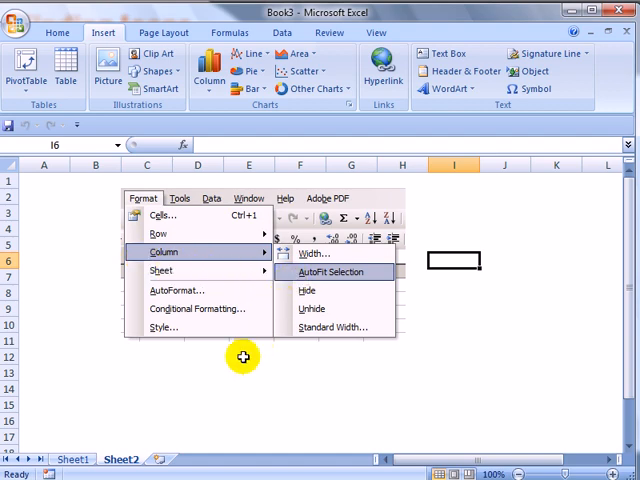
pyautogui.moveTo(63, 416)
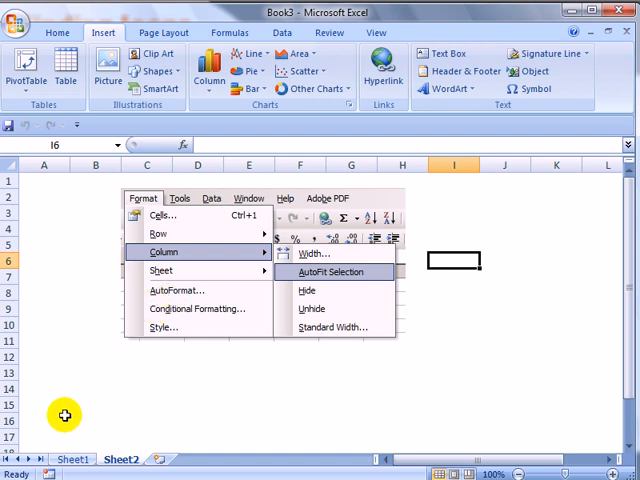
pyautogui.moveTo(125, 398)
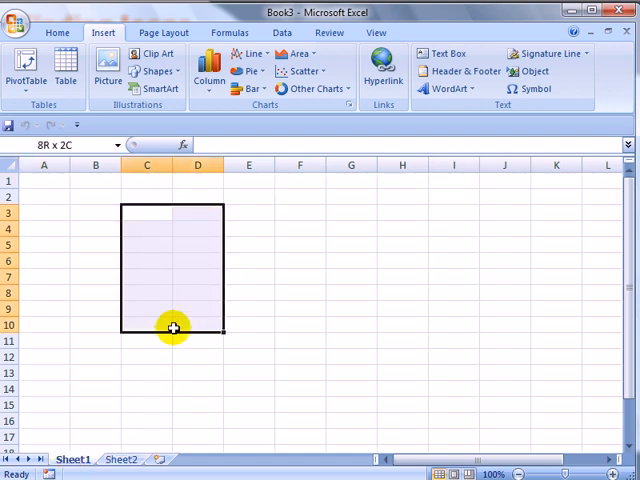
# Enter 'klad a' filler text in C3:C11 and AutoFit column C with Alt, O, C, A
pyautogui.write('klad alkjd ajd lkja l')
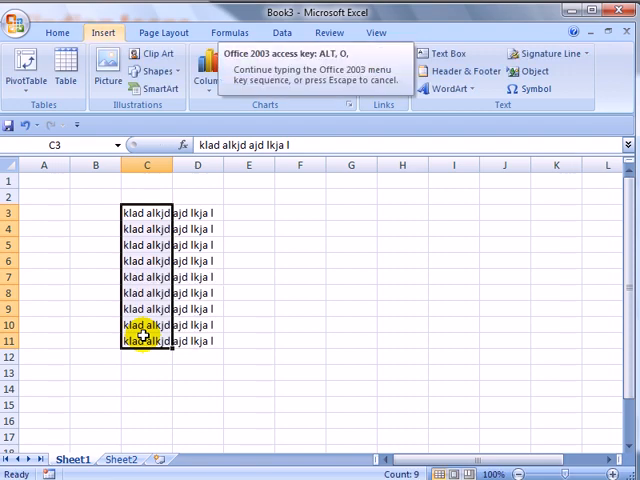
pyautogui.press('c')
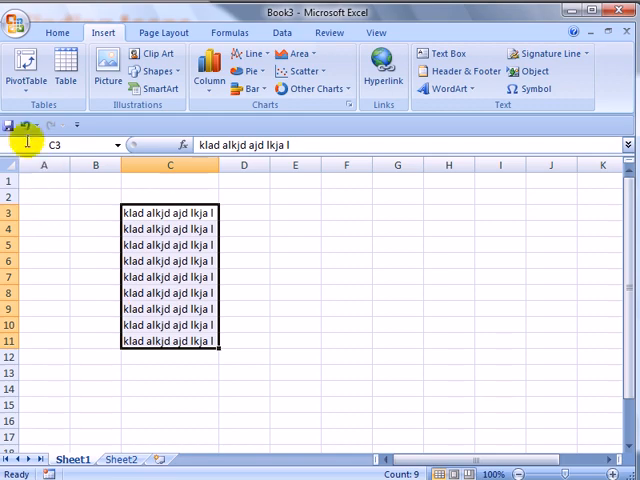
# Open Quick Access Toolbar customization, choose All Commands, and scroll the list
pyautogui.rightClick(20, 125)
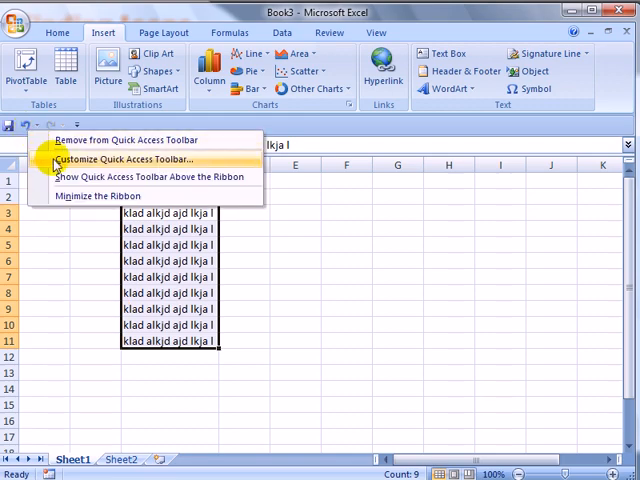
pyautogui.click(130, 159)
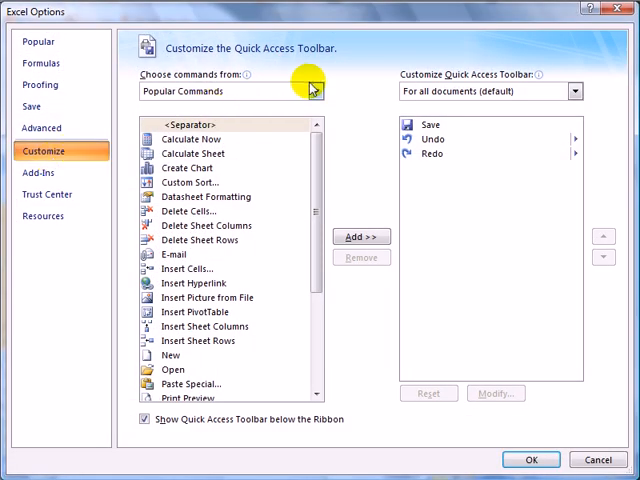
pyautogui.click(312, 91)
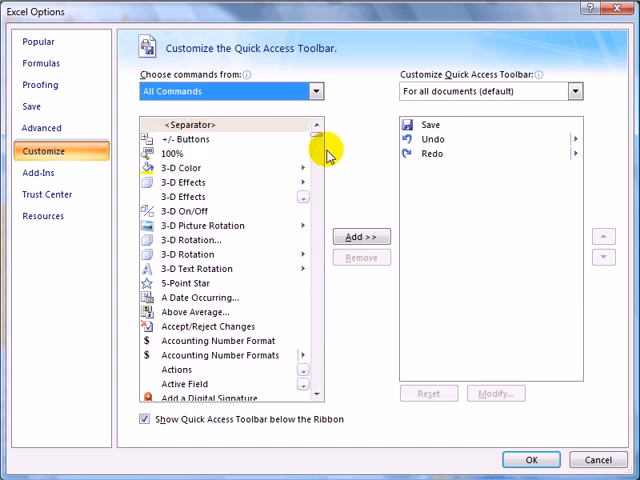
pyautogui.scroll(-3)
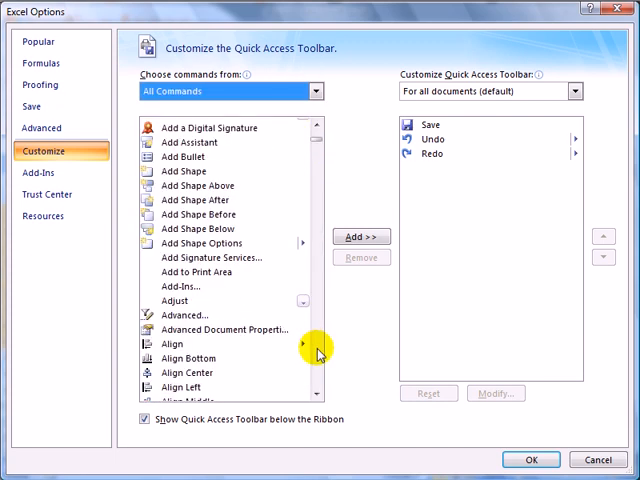
pyautogui.scroll(-3)
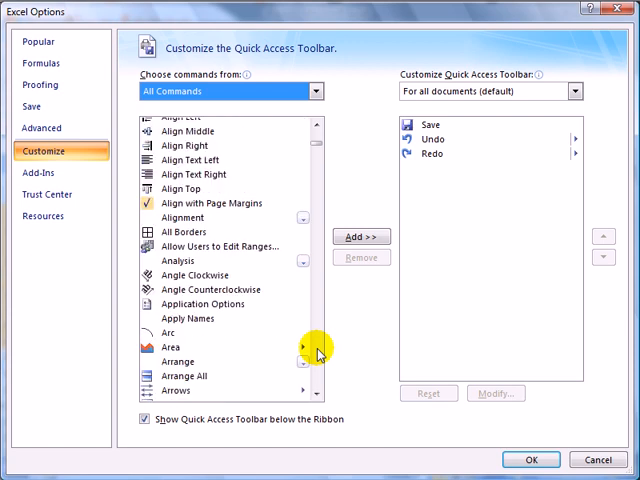
pyautogui.scroll(-3)
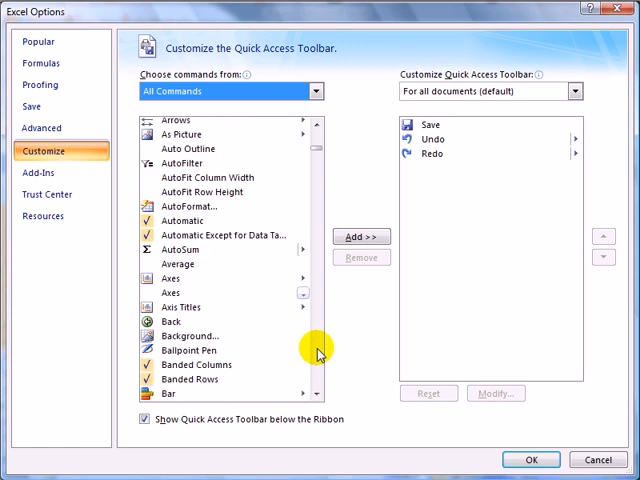
pyautogui.moveTo(225, 192)
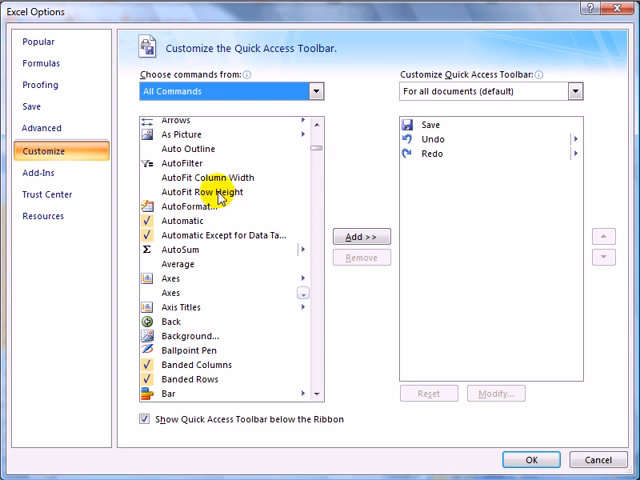
pyautogui.moveTo(210, 192)
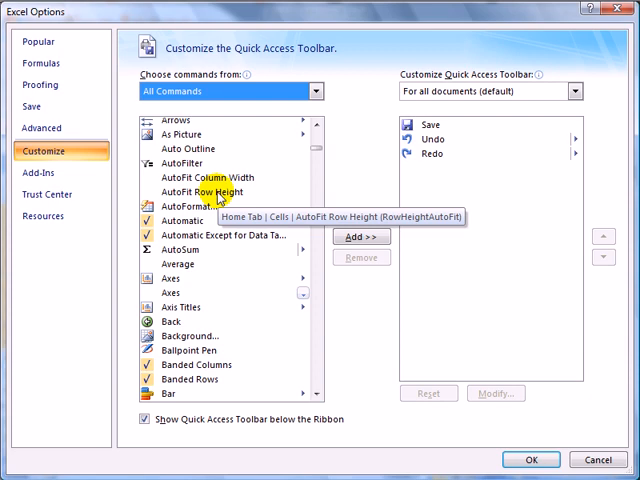
pyautogui.moveTo(604, 459)
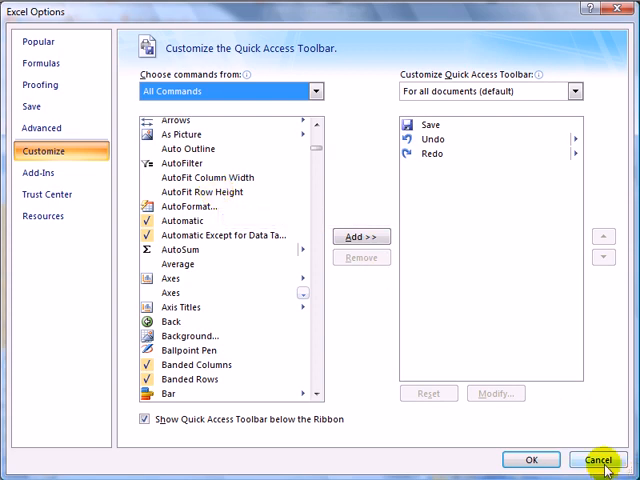
# Cancel Excel Options, then open the Home tab's Format drop-down for cell size options
pyautogui.click(600, 460)
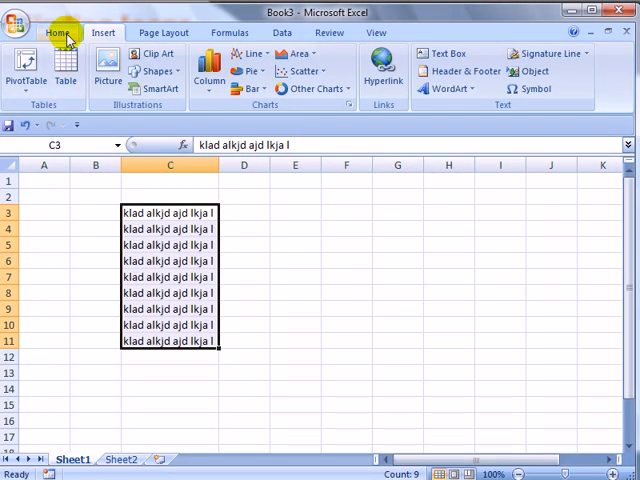
pyautogui.click(56, 32)
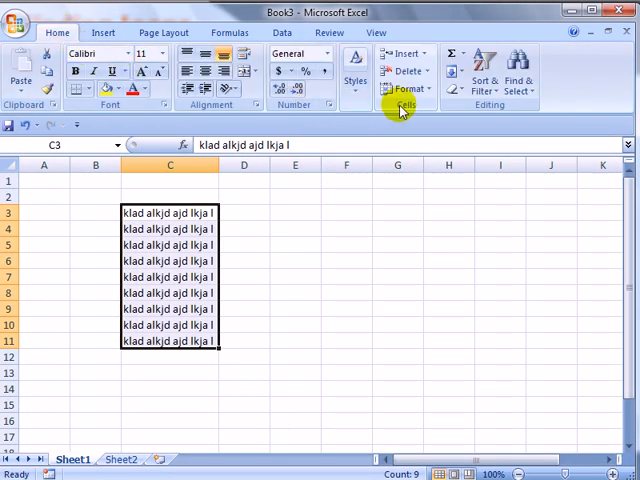
pyautogui.click(406, 89)
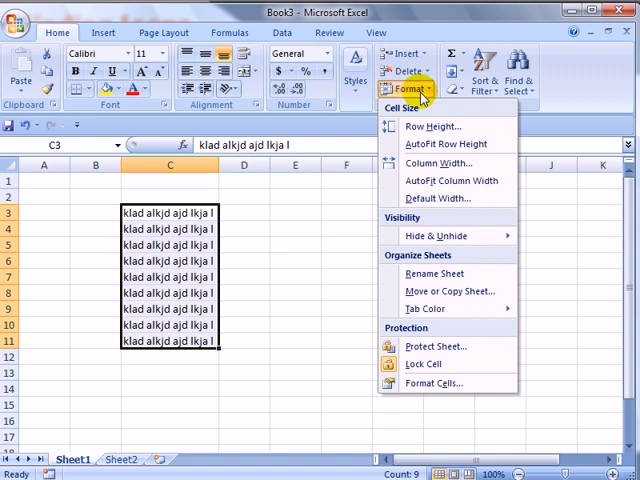
pyautogui.moveTo(445, 181)
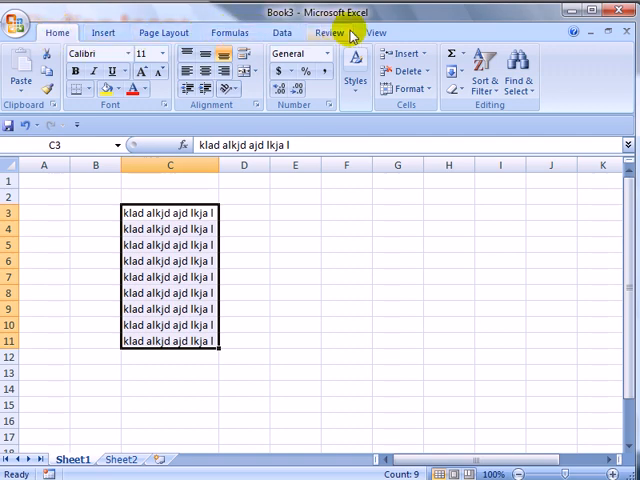
pyautogui.moveTo(313, 307)
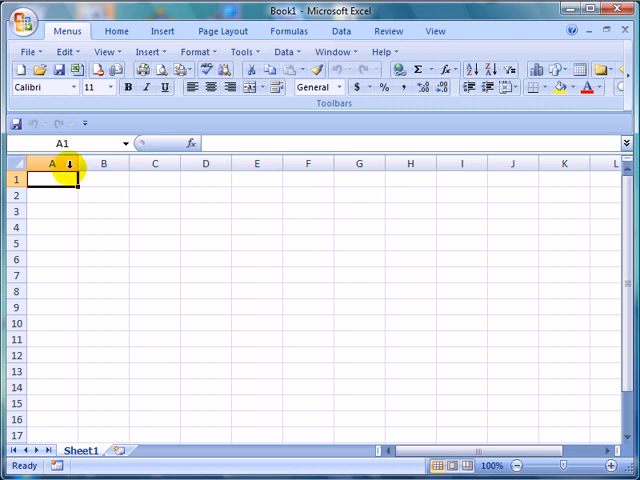
pyautogui.click(162, 31)
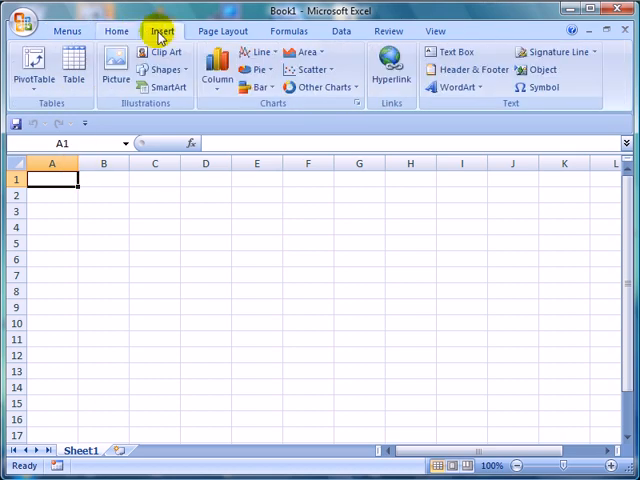
pyautogui.click(289, 31)
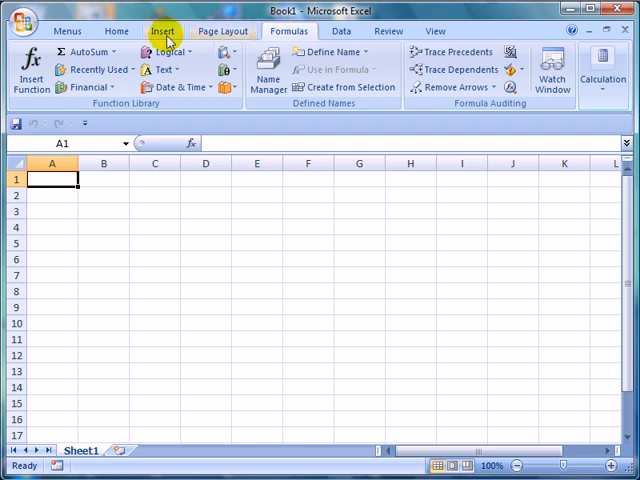
pyautogui.click(67, 31)
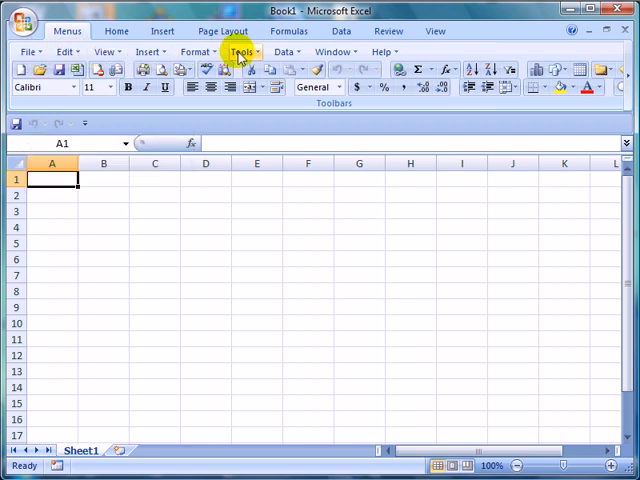
pyautogui.click(30, 52)
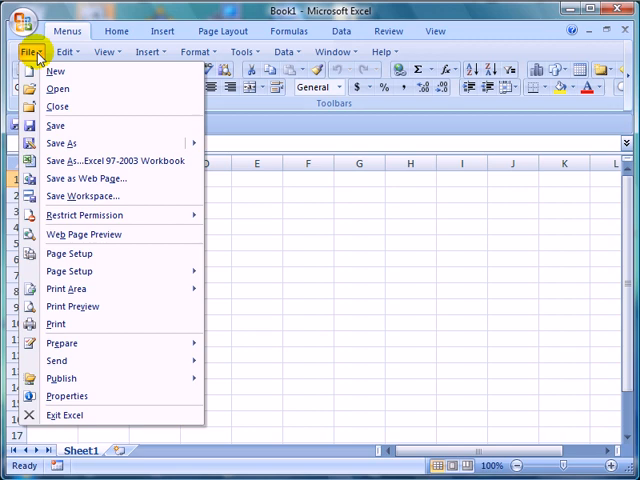
pyautogui.click(65, 52)
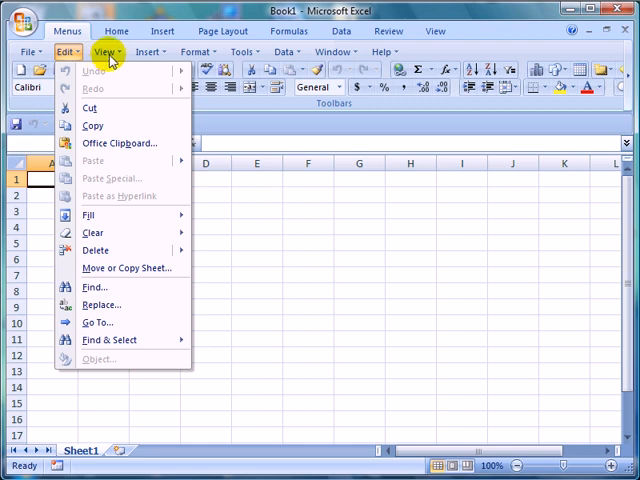
pyautogui.click(104, 52)
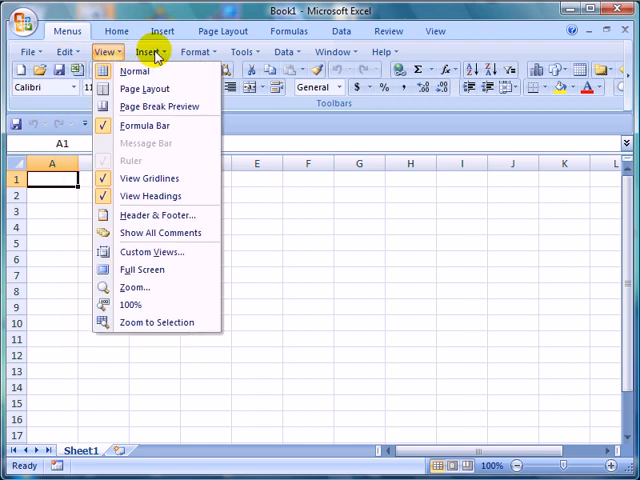
pyautogui.click(152, 52)
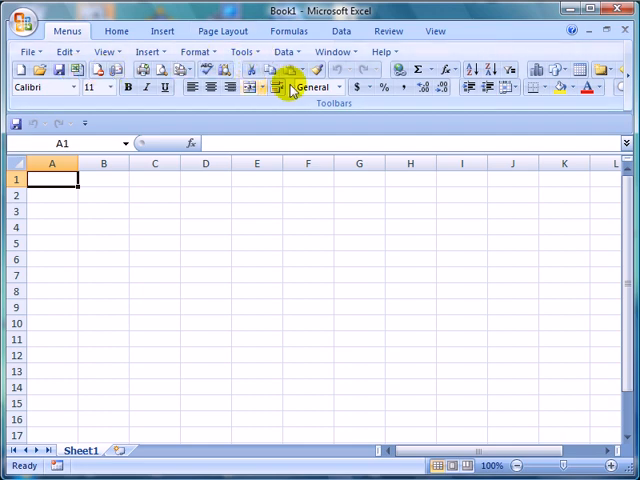
pyautogui.moveTo(365, 221)
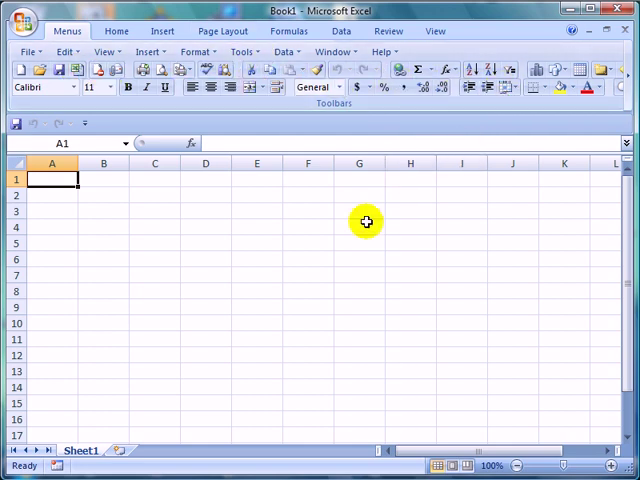
pyautogui.moveTo(306, 291)
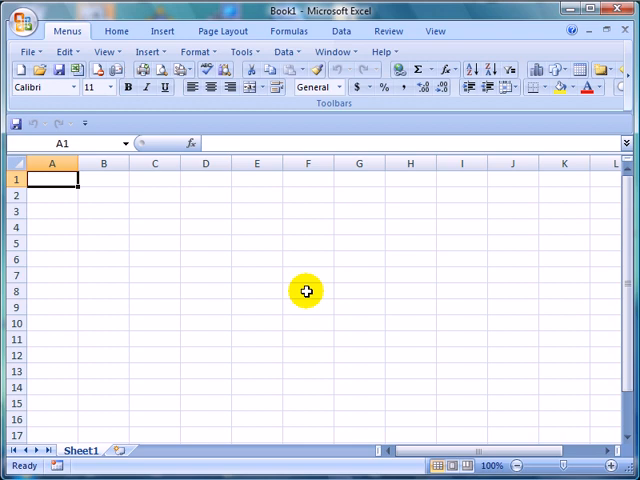
pyautogui.moveTo(213, 128)
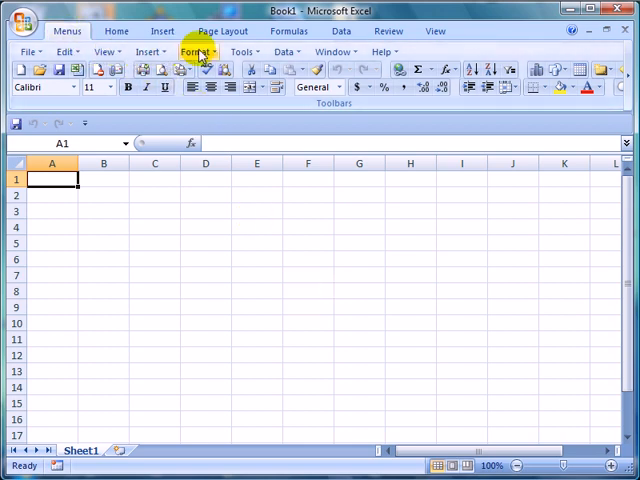
pyautogui.moveTo(283, 52)
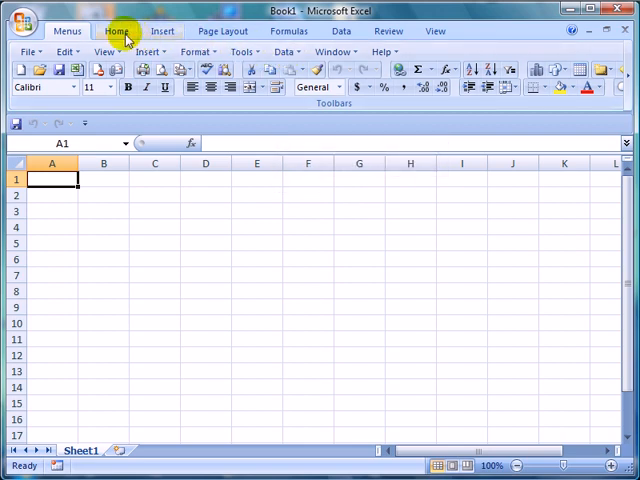
# Switch the Ribbon to the Insert tab
pyautogui.click(162, 31)
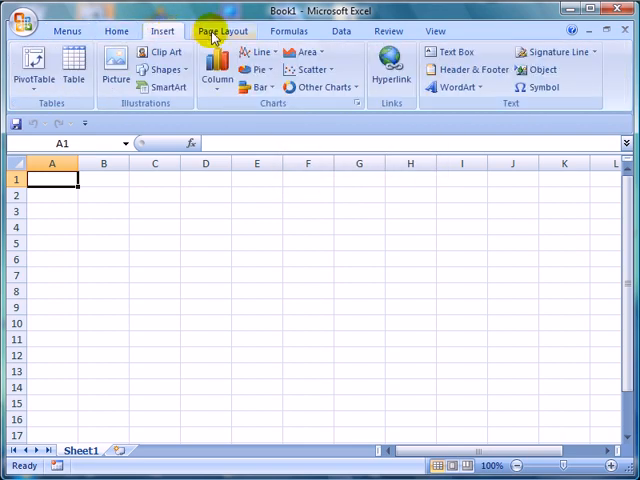